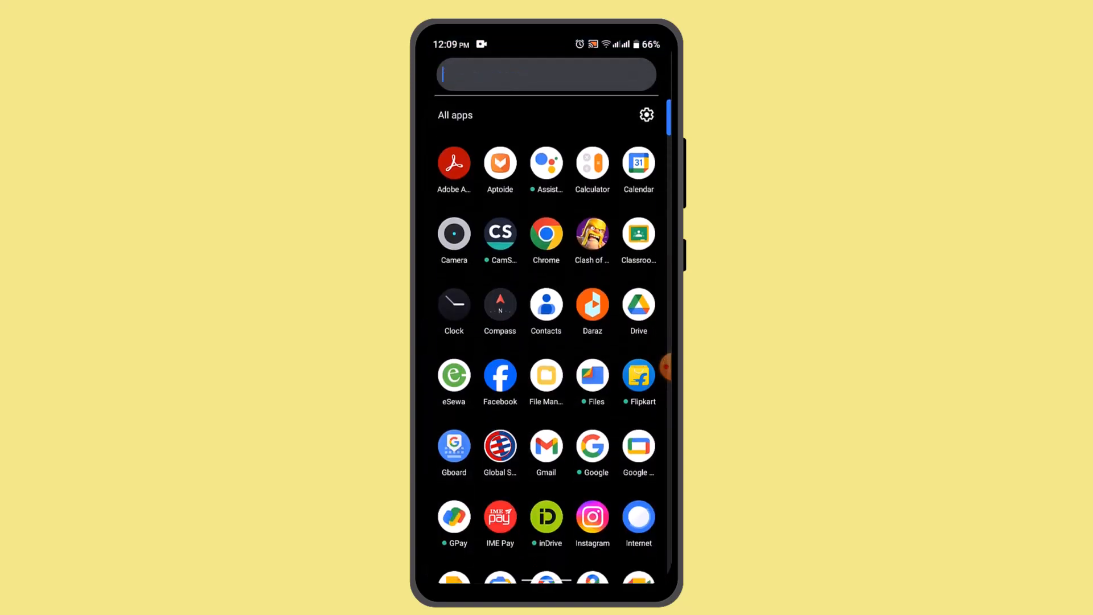
# Step: Launch Clash of Clans from its Play Store page via the recent search 'clash of clans'
pyautogui.click(546, 75)
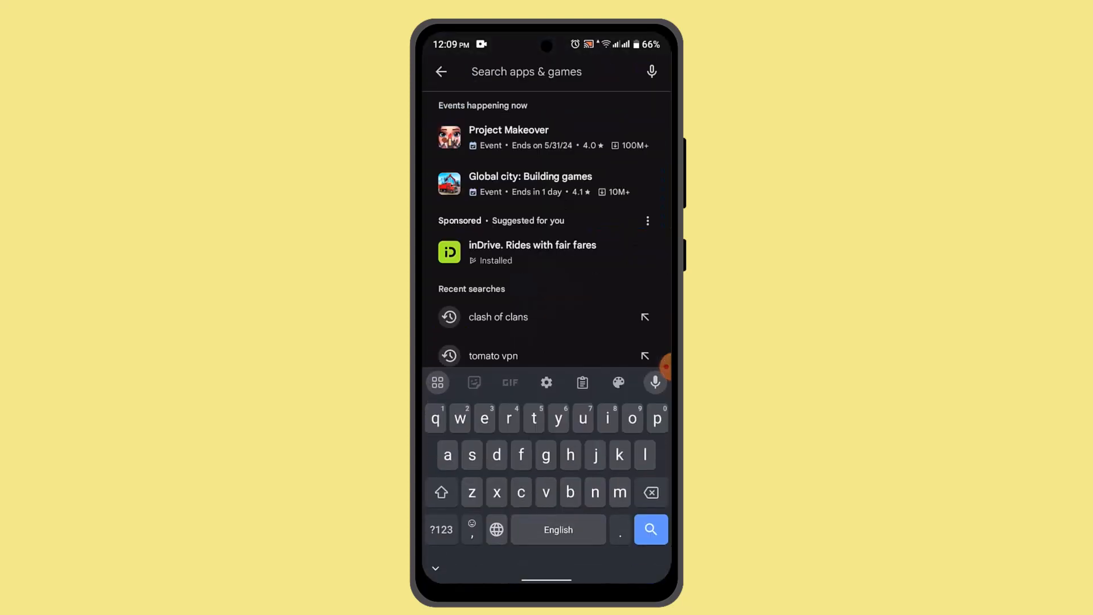
pyautogui.click(497, 316)
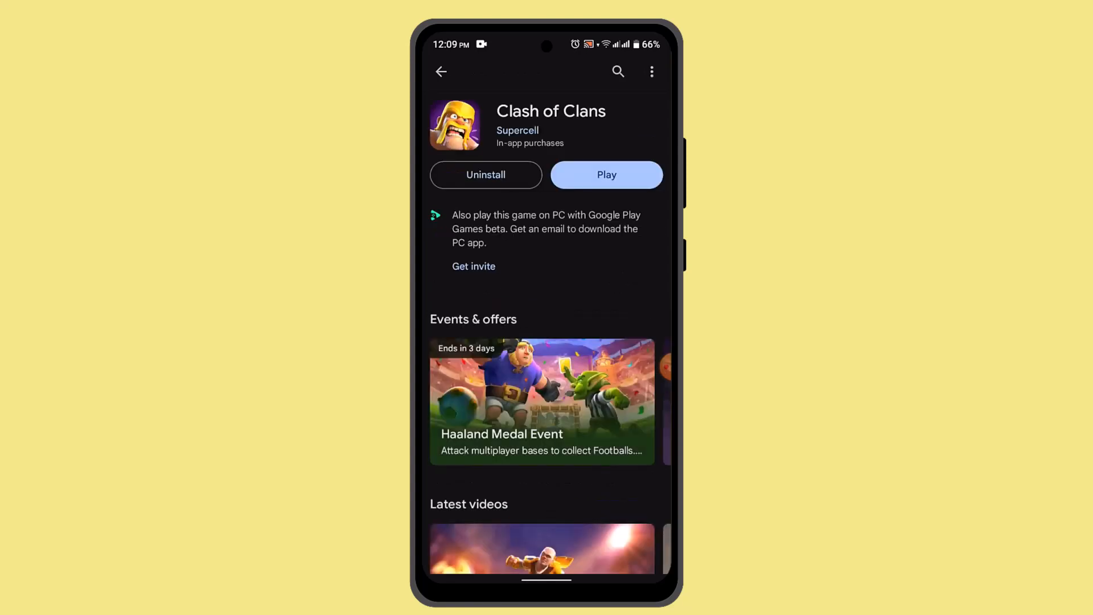
pyautogui.click(606, 174)
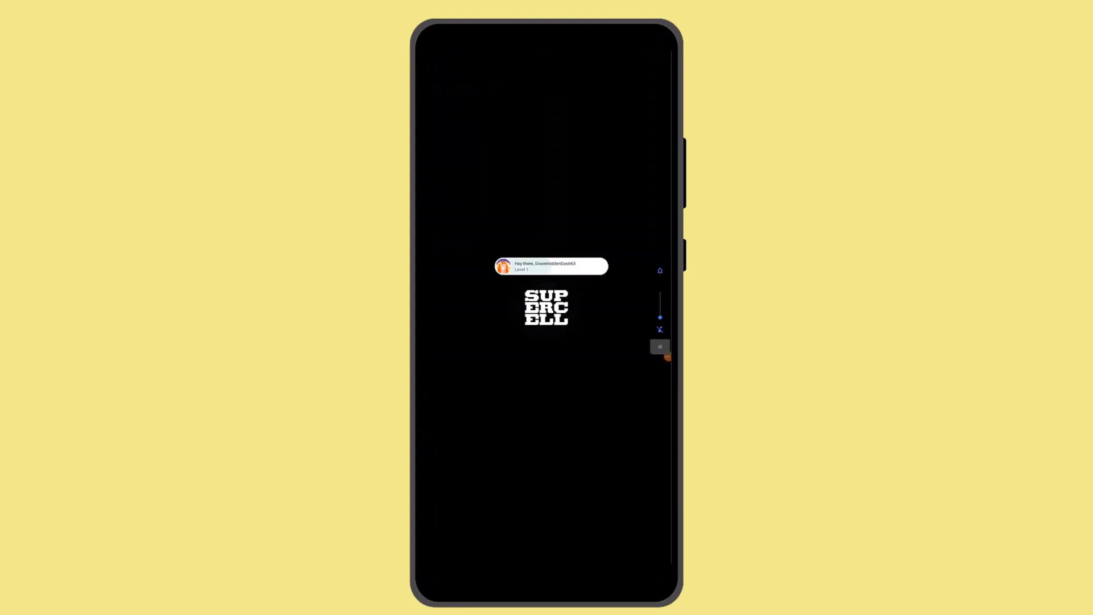